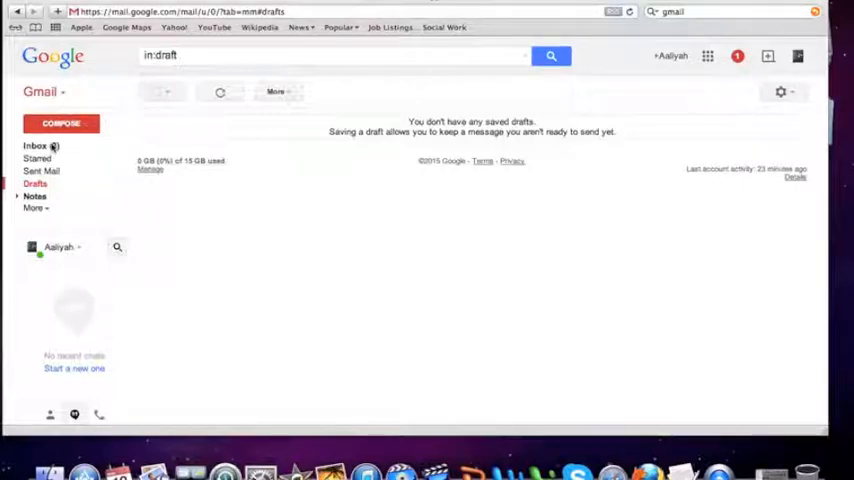
click(37, 145)
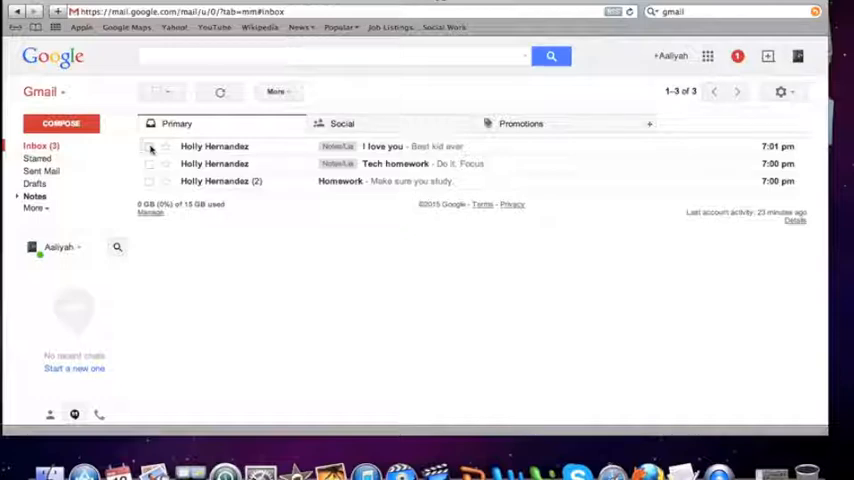
click(150, 146)
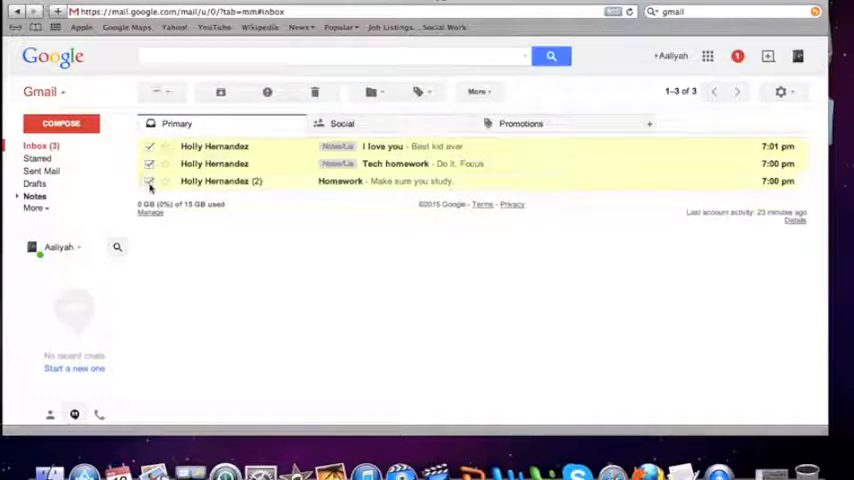
click(149, 181)
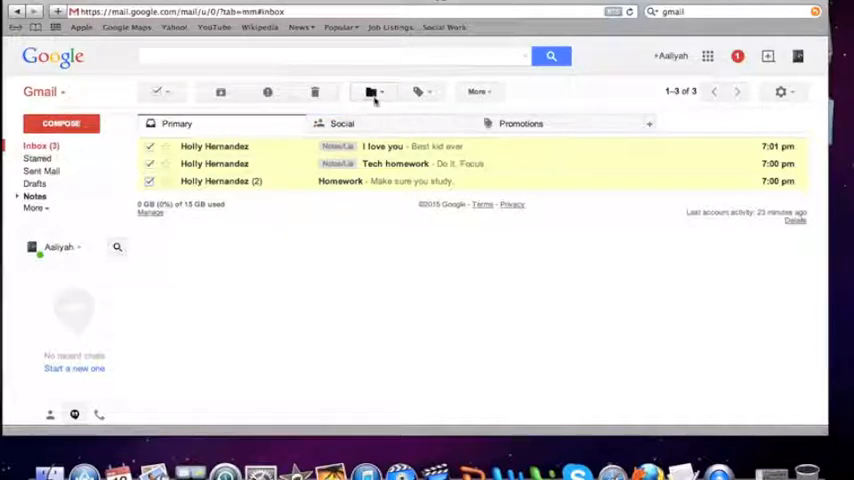
mouse_move(372, 92)
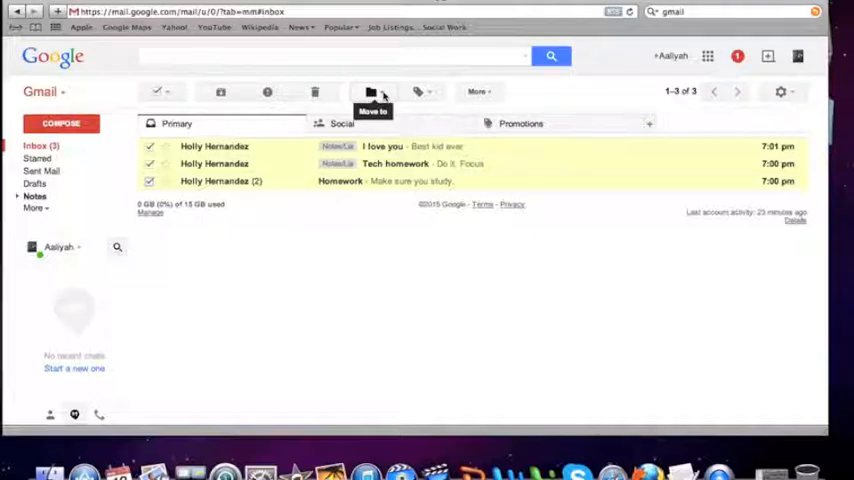
click(371, 91)
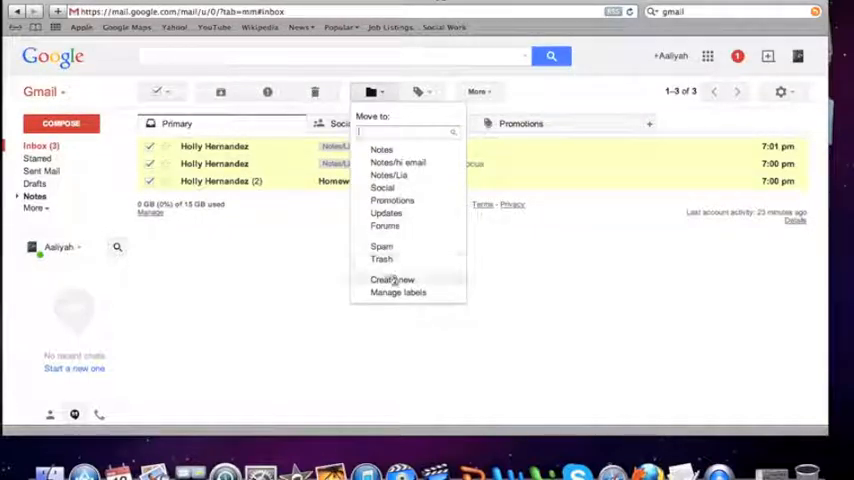
click(391, 279)
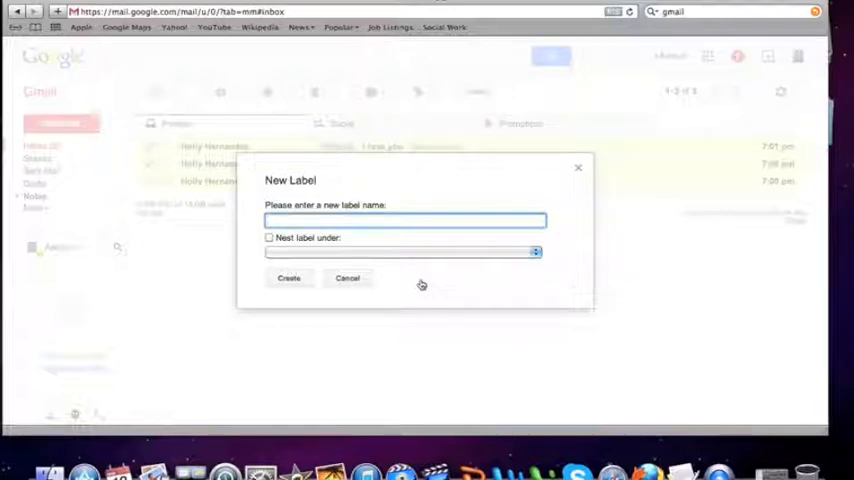
- Create the label 'Ignore', moving the three conversations into it
text(lol)
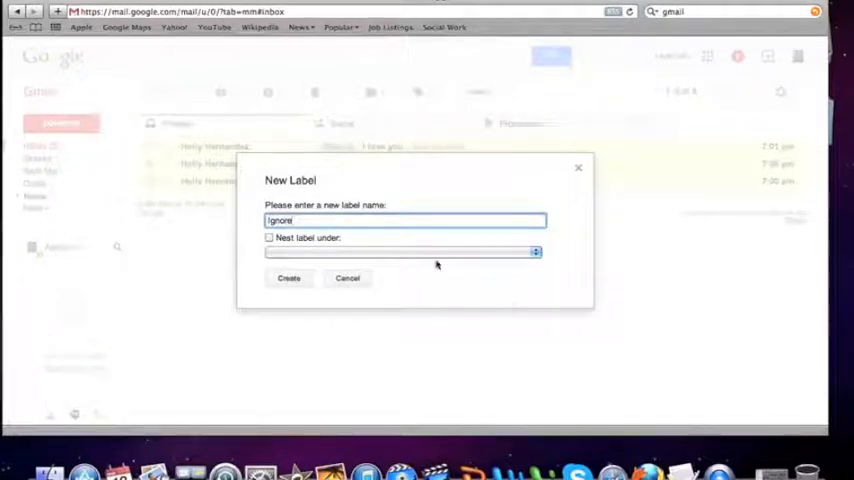
click(288, 278)
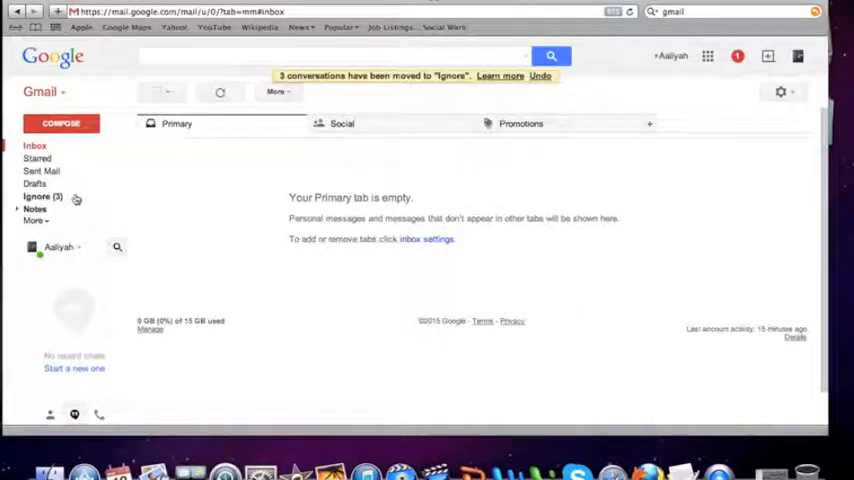
- View the Ignore label's three conversations and expand the full label list
click(42, 196)
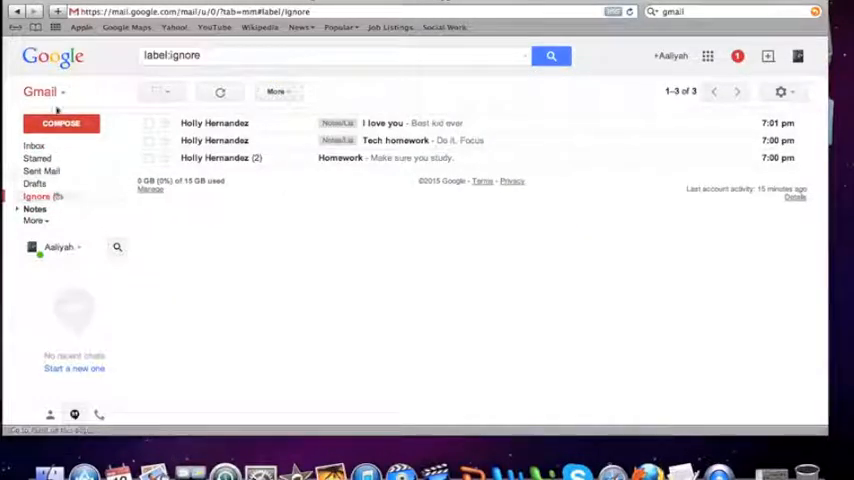
click(35, 221)
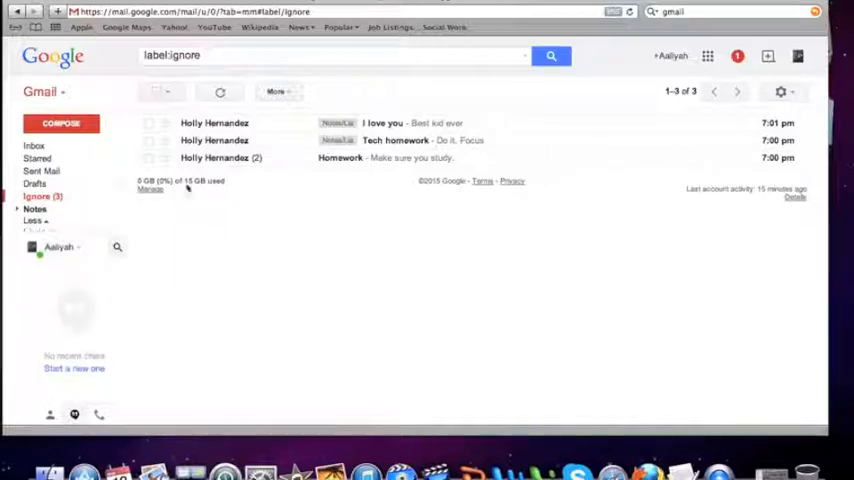
click(34, 223)
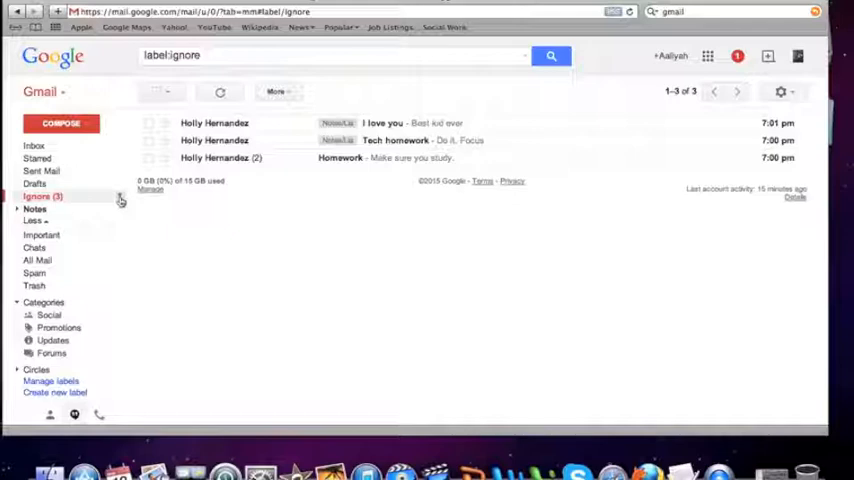
- Delete the Ignore label using its Remove label option and confirm
click(119, 196)
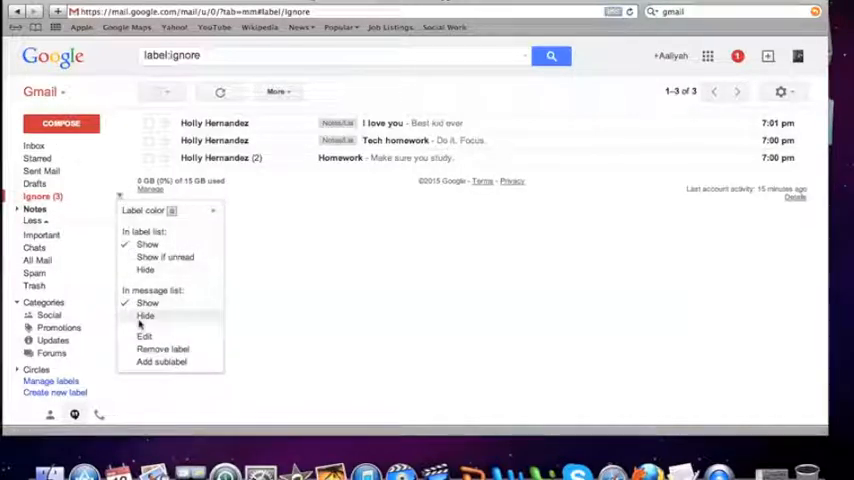
click(162, 348)
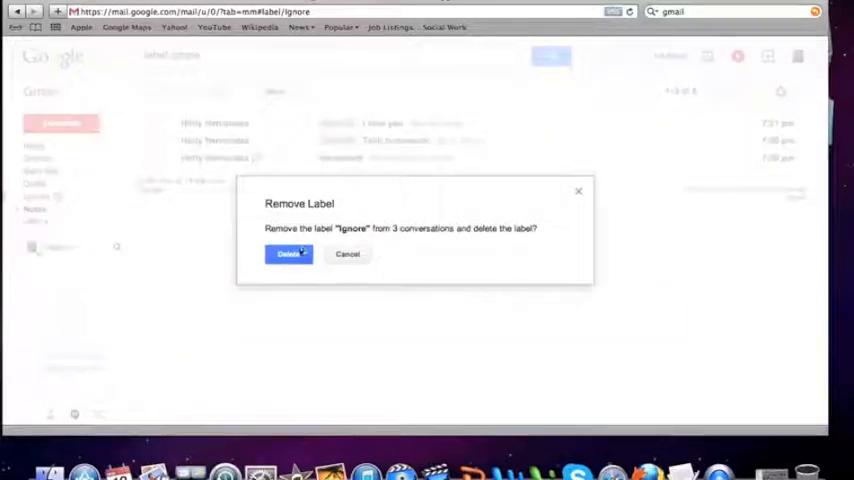
click(288, 253)
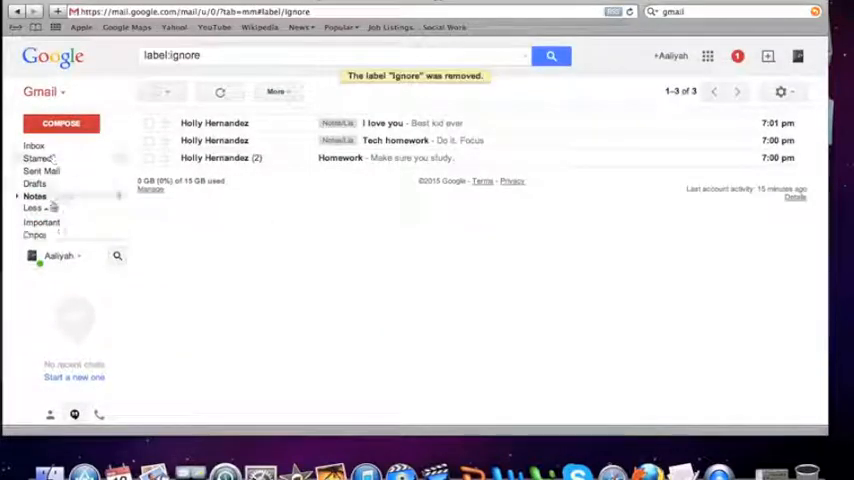